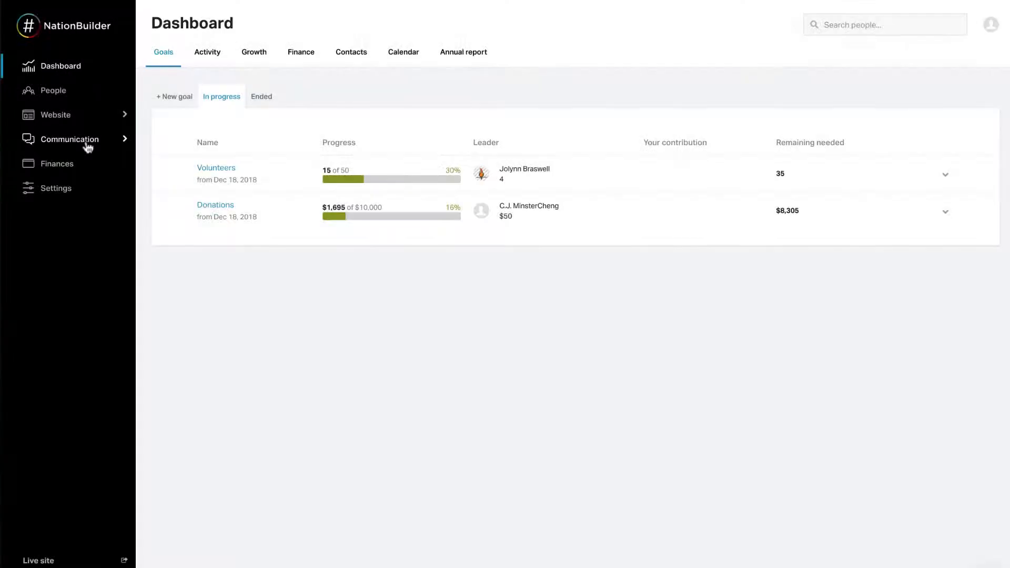
Step: Expand Communication in the sidebar and go to Manage broadcasters
{"action": "left_click", "coordinate": [69, 139]}
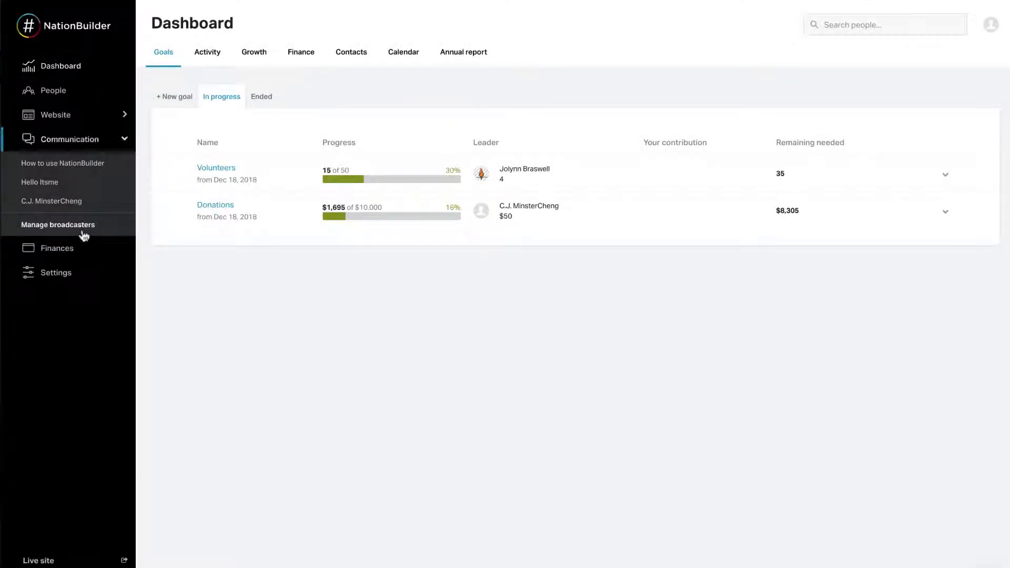
{"action": "left_click", "coordinate": [58, 224]}
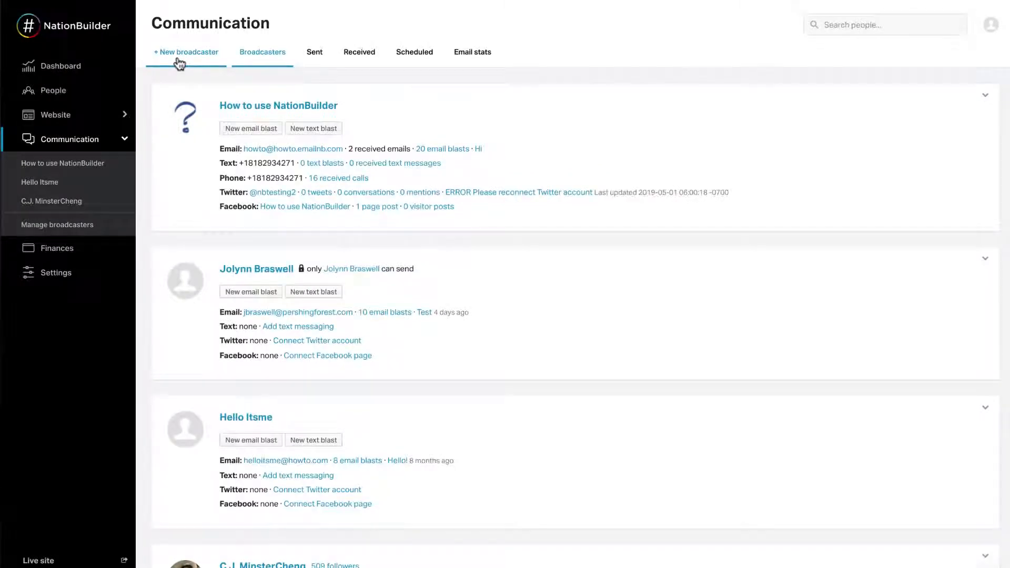
{"action": "type", "text": "M"}
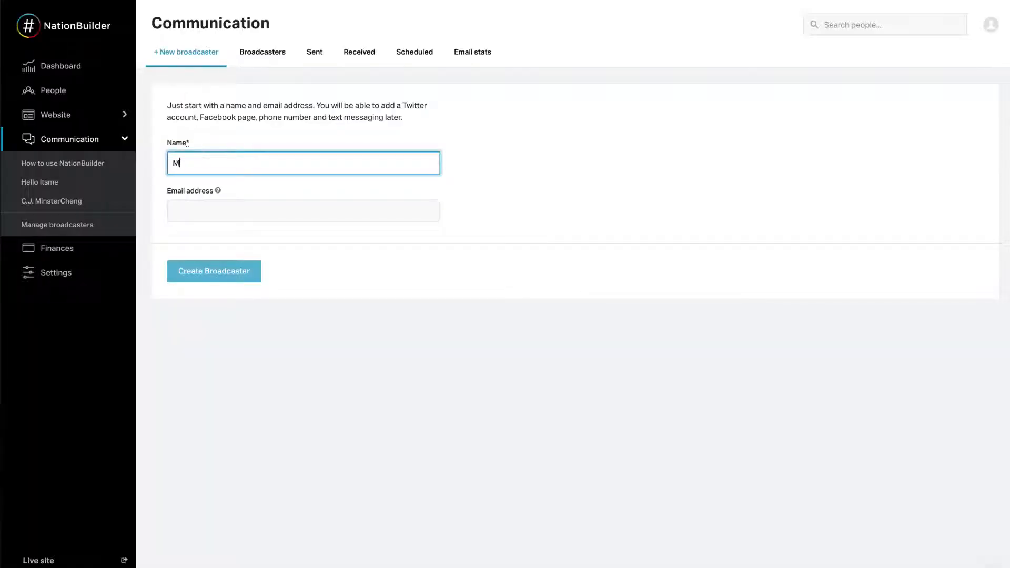
{"action": "type", "text": "y broadcaster"}
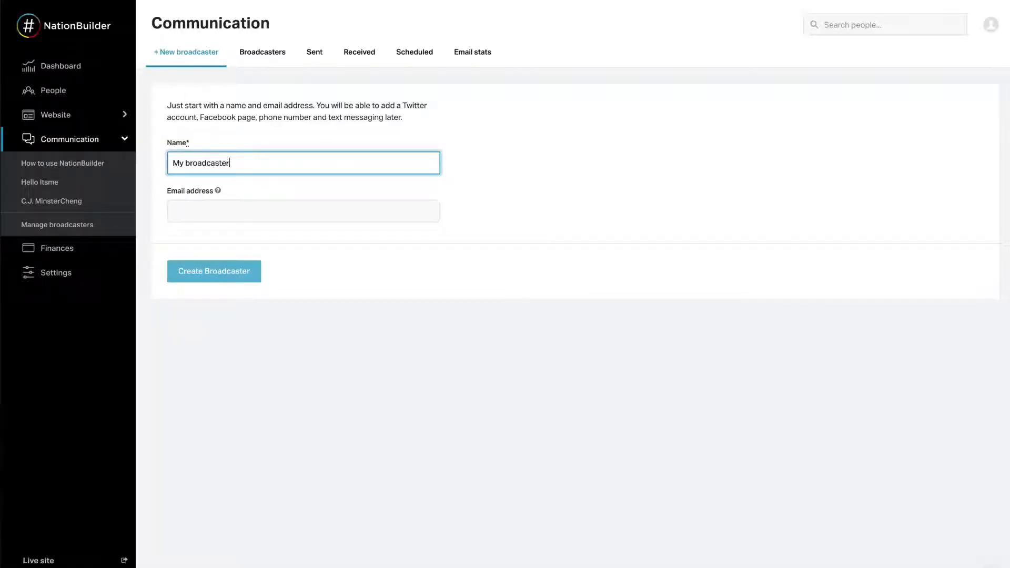
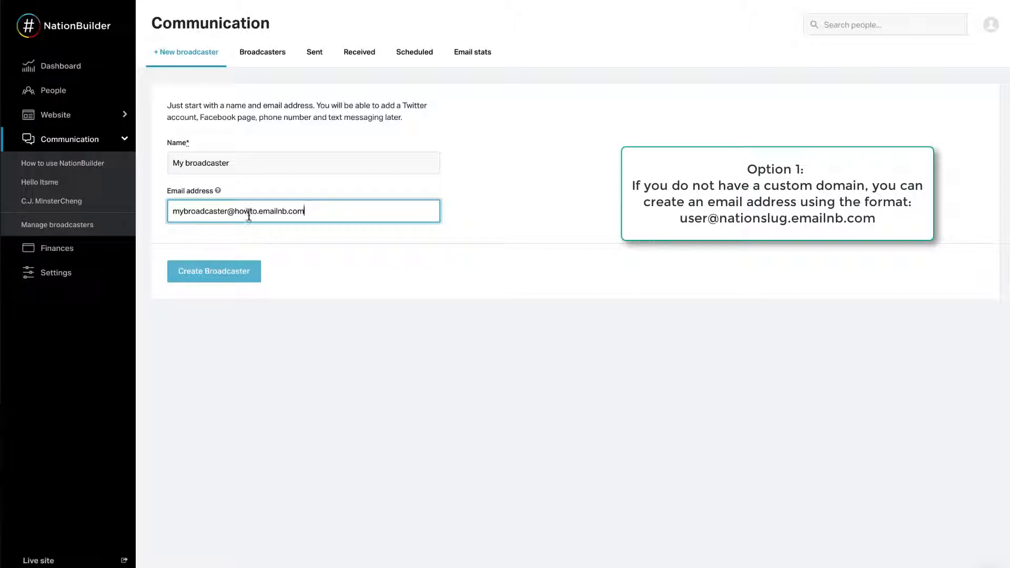
{"action": "double_click", "coordinate": [191, 210]}
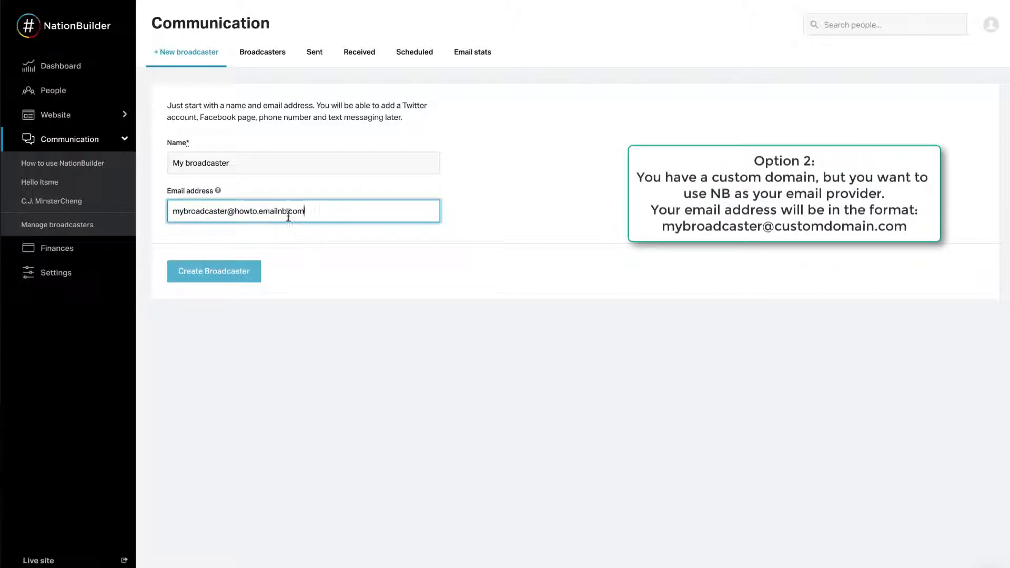
{"action": "double_click", "coordinate": [272, 211]}
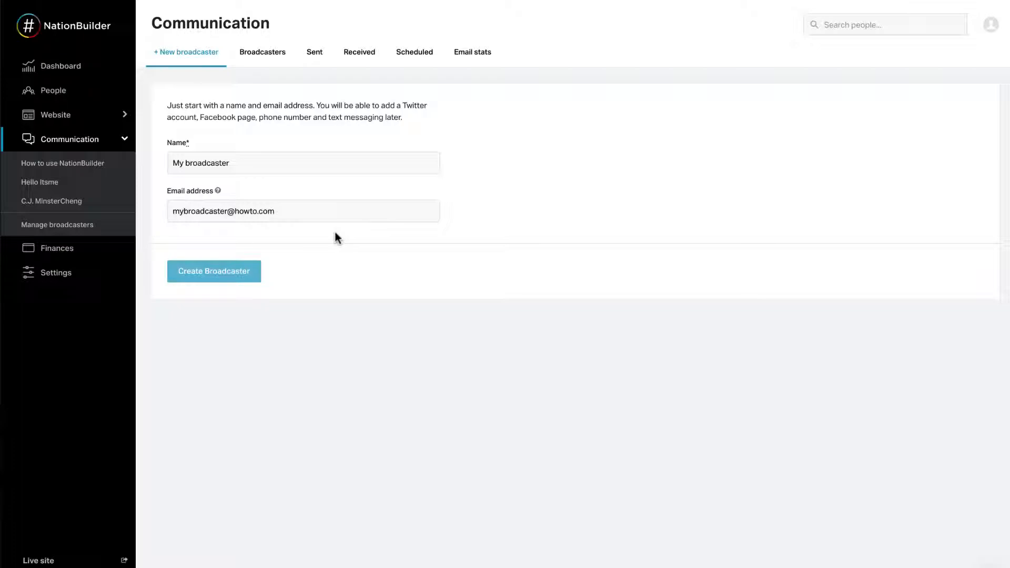
{"action": "left_click", "coordinate": [214, 272]}
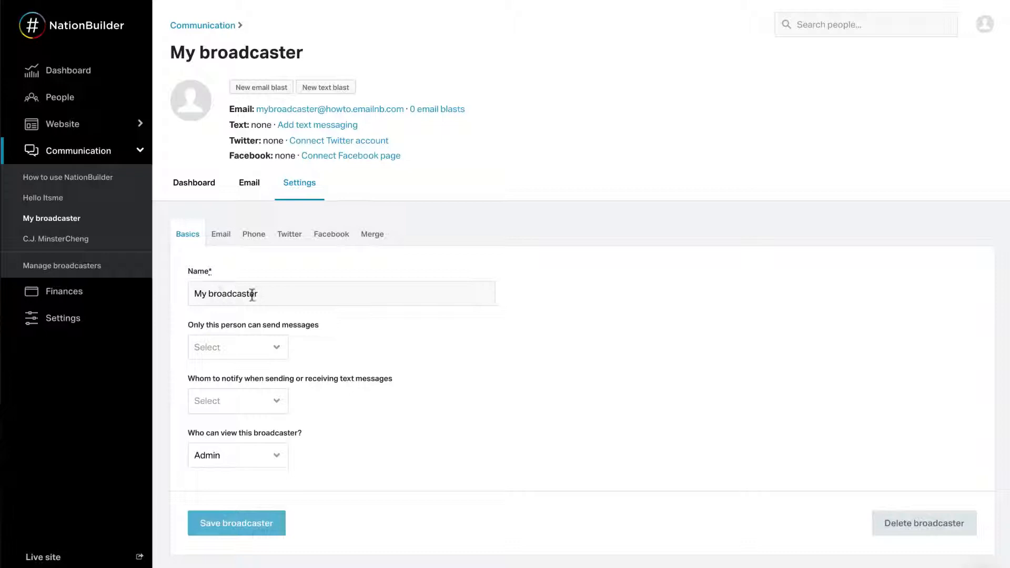
{"action": "mouse_move", "coordinate": [275, 297]}
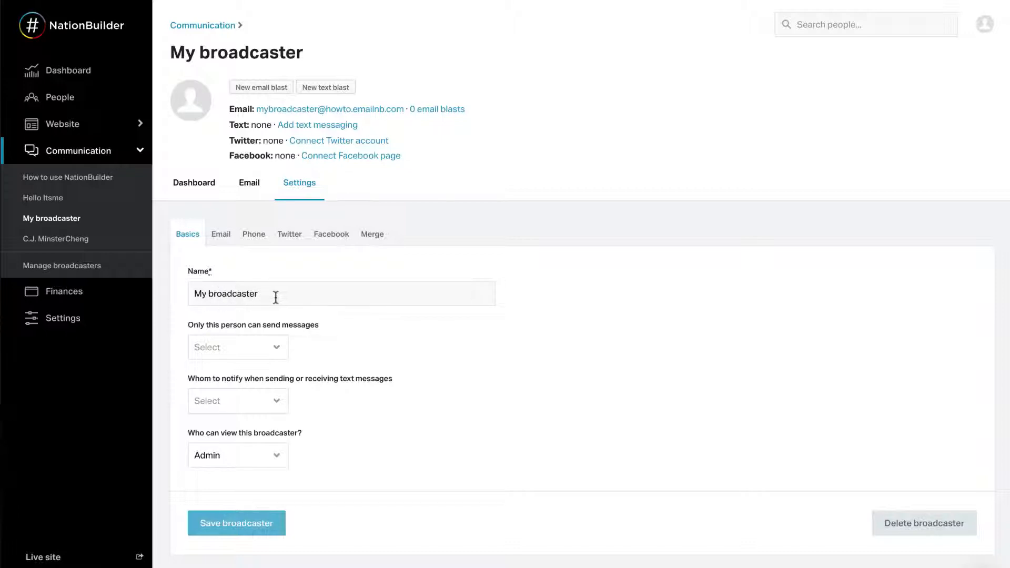
Step: Choose one person as the only sender, set viewing to Staffer, and save the broadcaster
{"action": "left_click", "coordinate": [238, 346]}
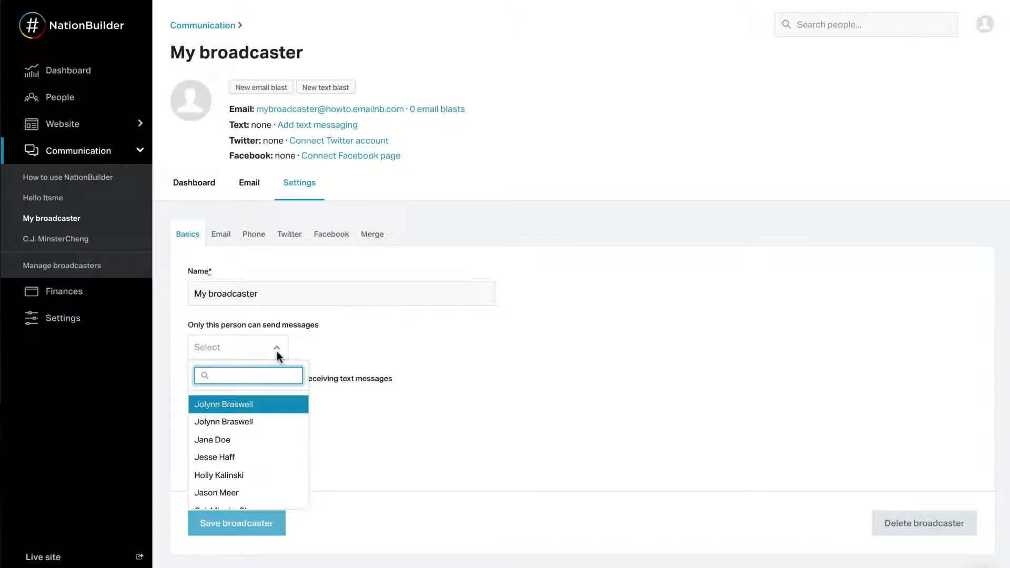
{"action": "left_click", "coordinate": [214, 457]}
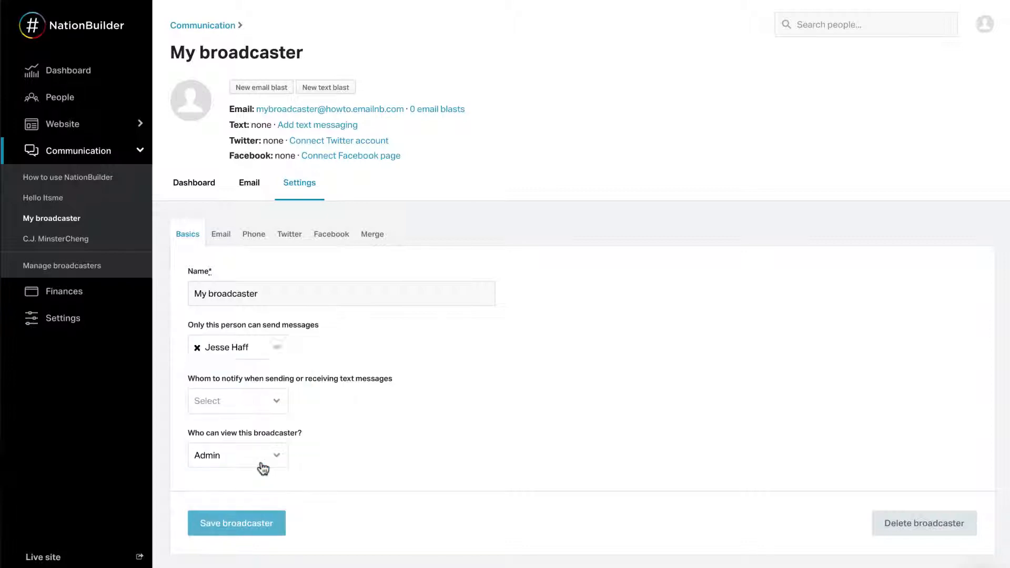
{"action": "left_click", "coordinate": [238, 346]}
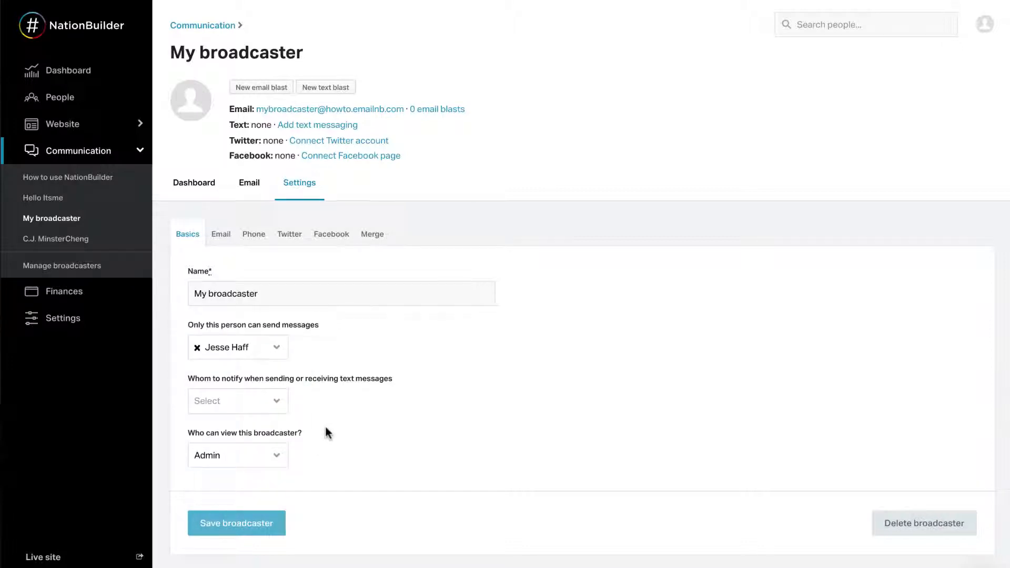
{"action": "left_click", "coordinate": [237, 454]}
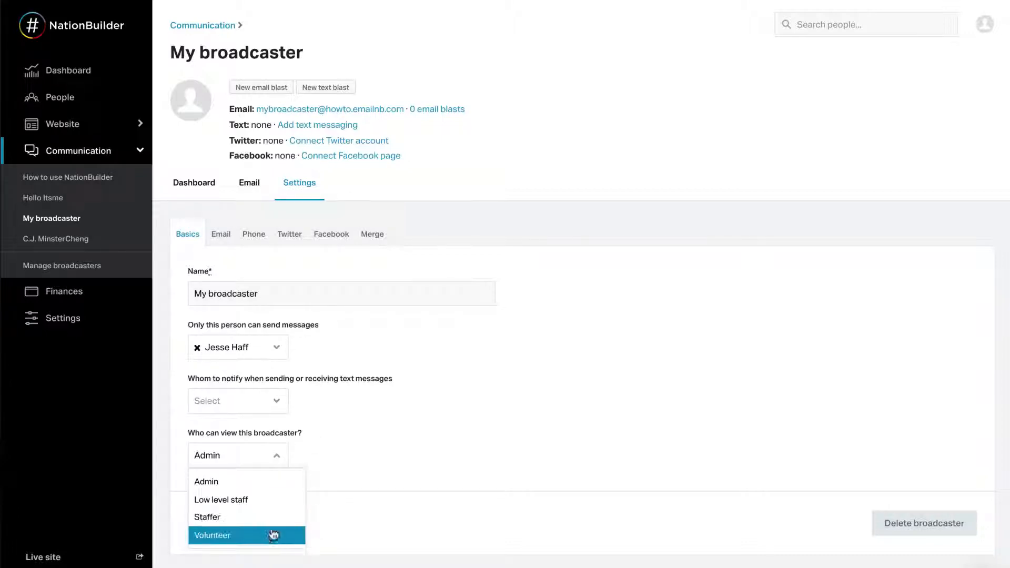
{"action": "left_click", "coordinate": [207, 516]}
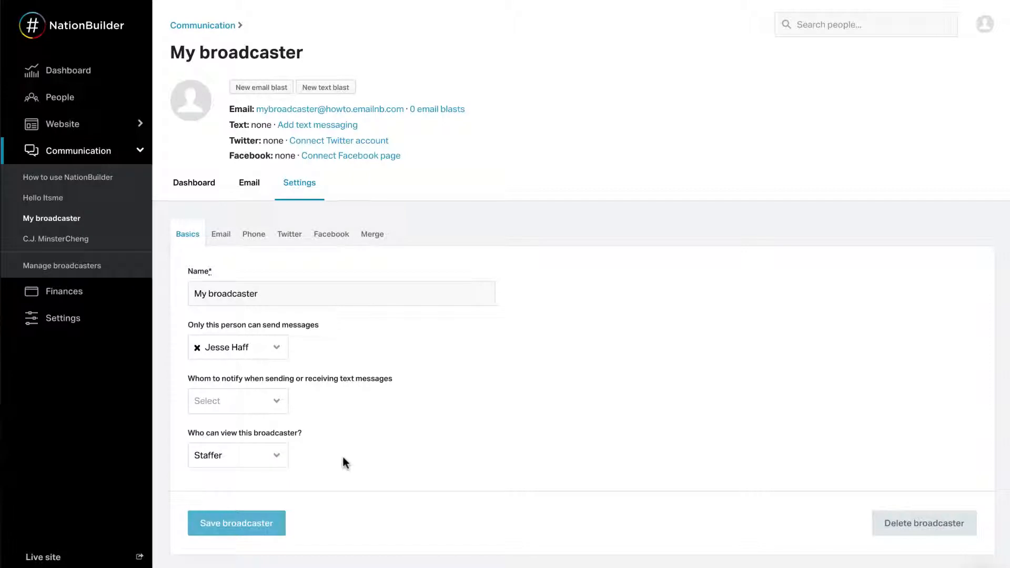
{"action": "mouse_move", "coordinate": [342, 466]}
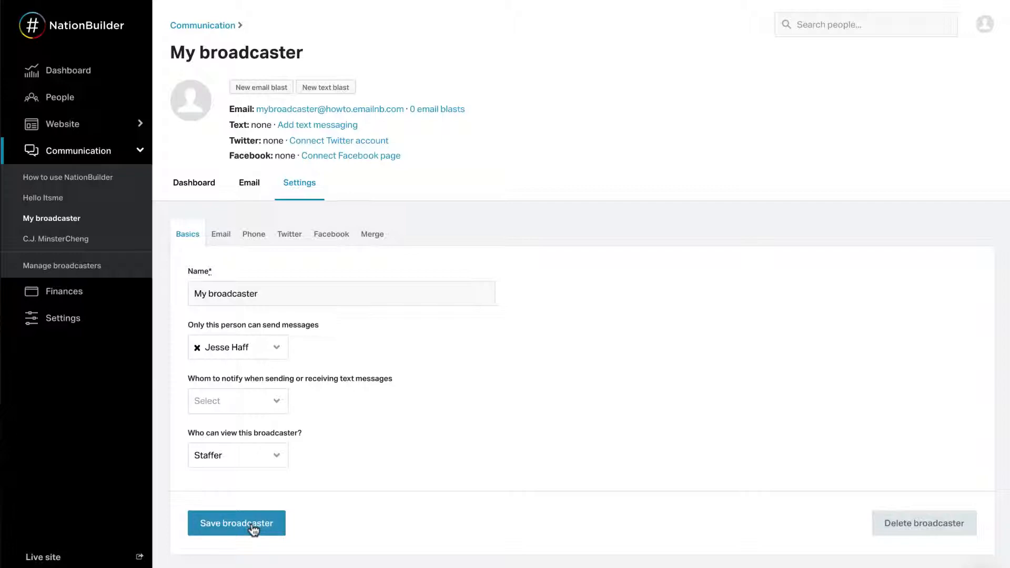
{"action": "left_click", "coordinate": [237, 523]}
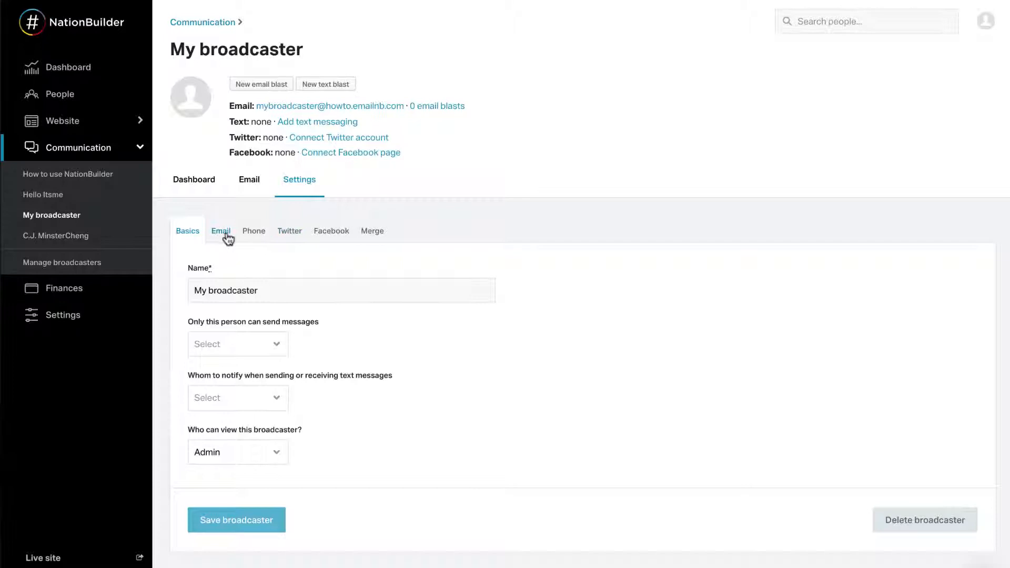
Step: On the Email tab, enable incoming email and mark new senders as prospects
{"action": "left_click", "coordinate": [221, 230]}
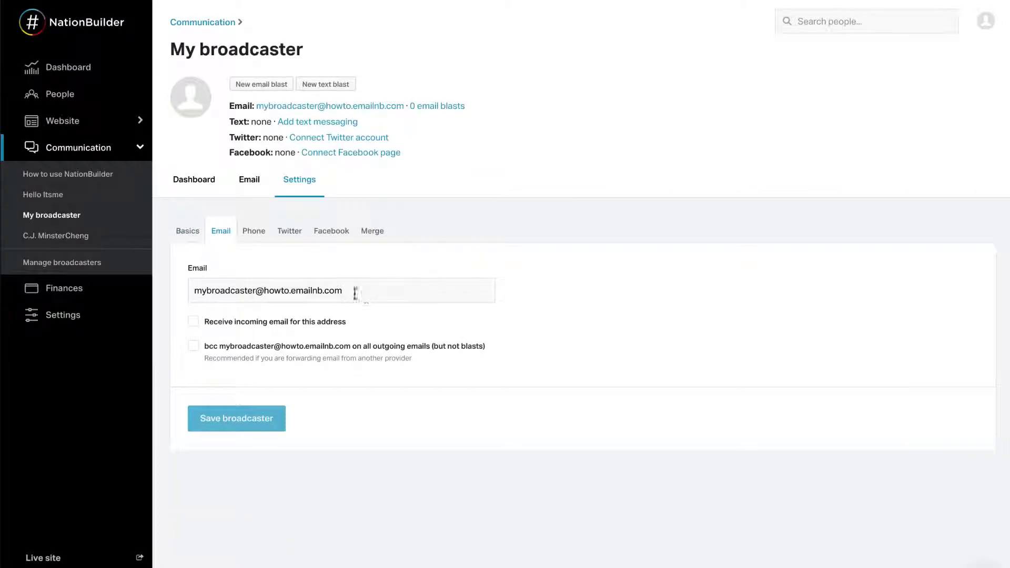
{"action": "left_click", "coordinate": [341, 290]}
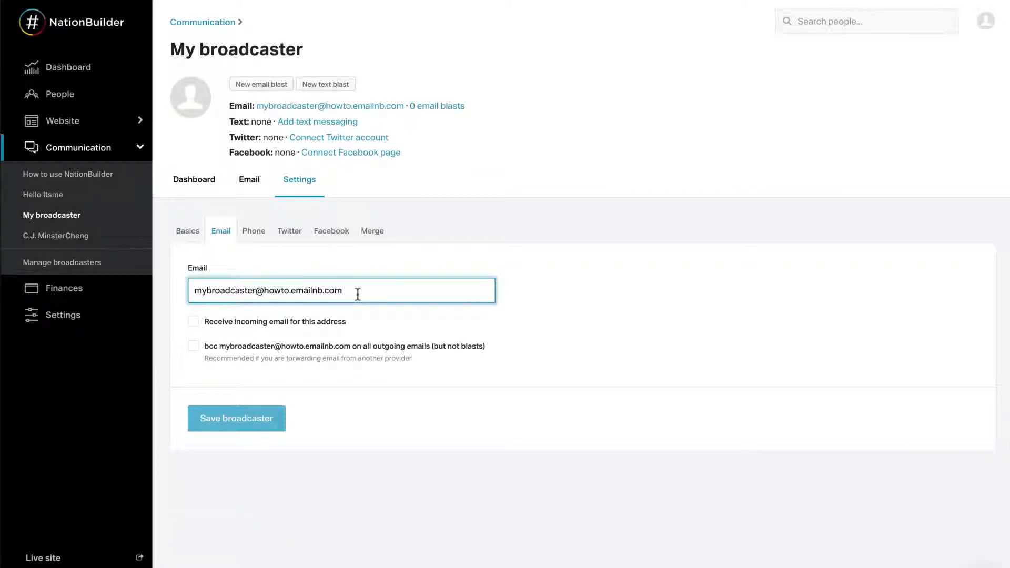
{"action": "left_click", "coordinate": [193, 322]}
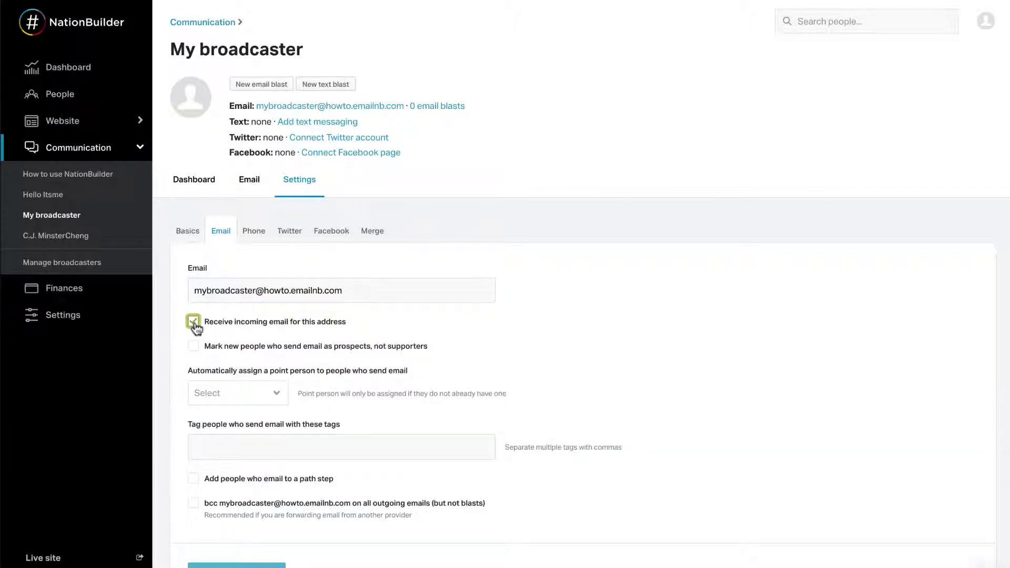
{"action": "left_click", "coordinate": [193, 321]}
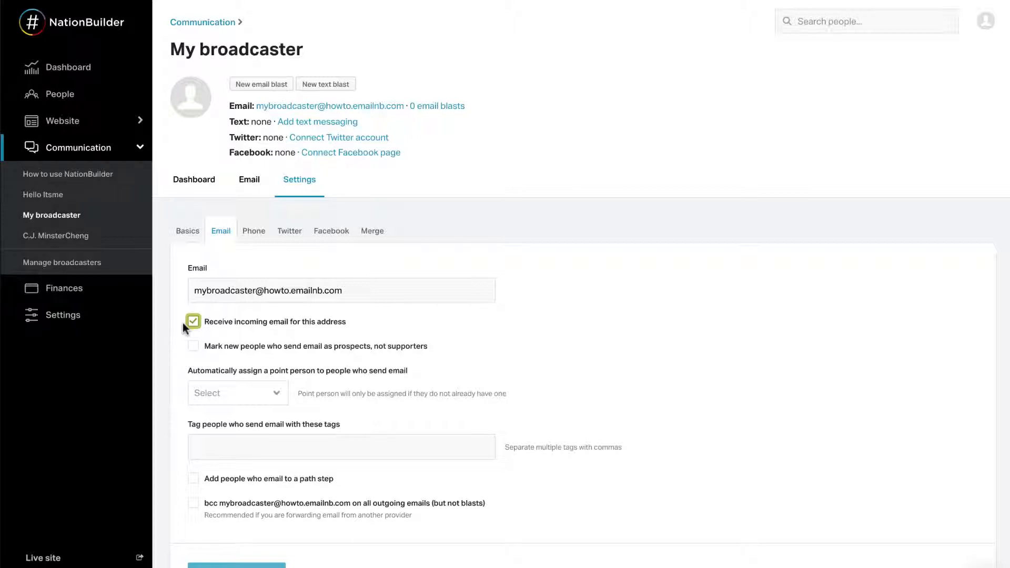
{"action": "left_click", "coordinate": [193, 347]}
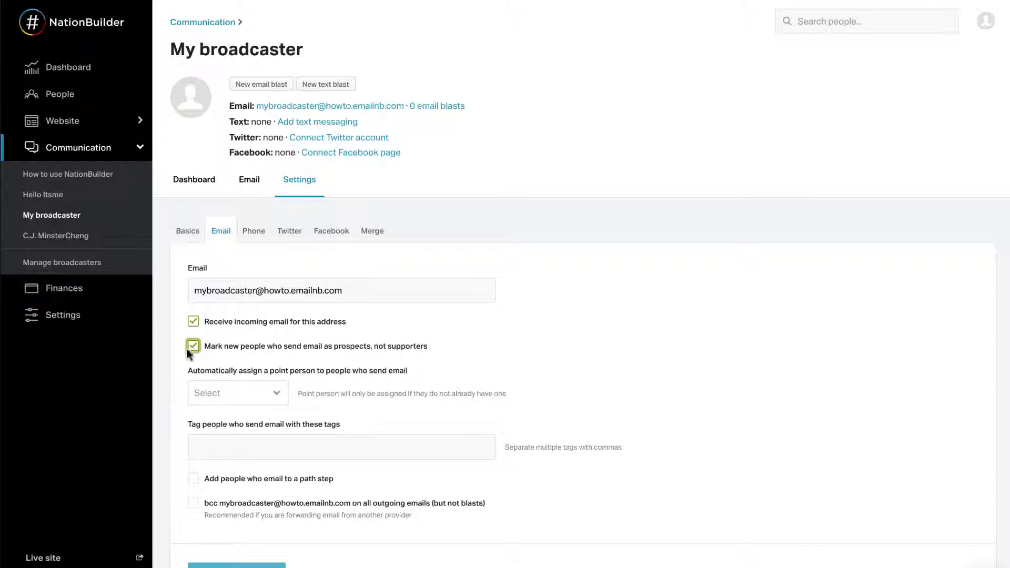
{"action": "mouse_move", "coordinate": [182, 356]}
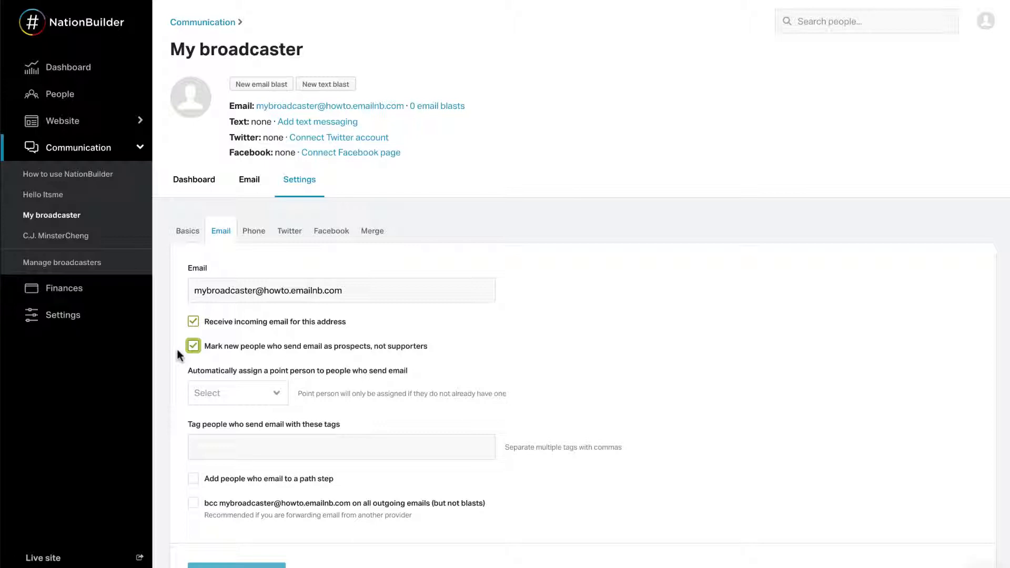
Step: Make Jane Doe the point person for people who email and focus the tags field
{"action": "left_click", "coordinate": [237, 392]}
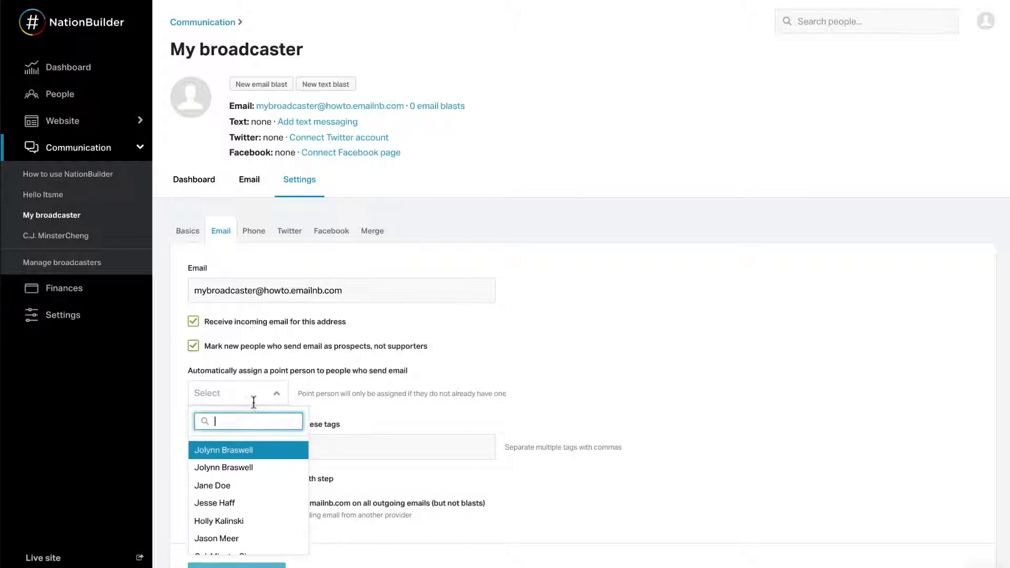
{"action": "left_click", "coordinate": [212, 485]}
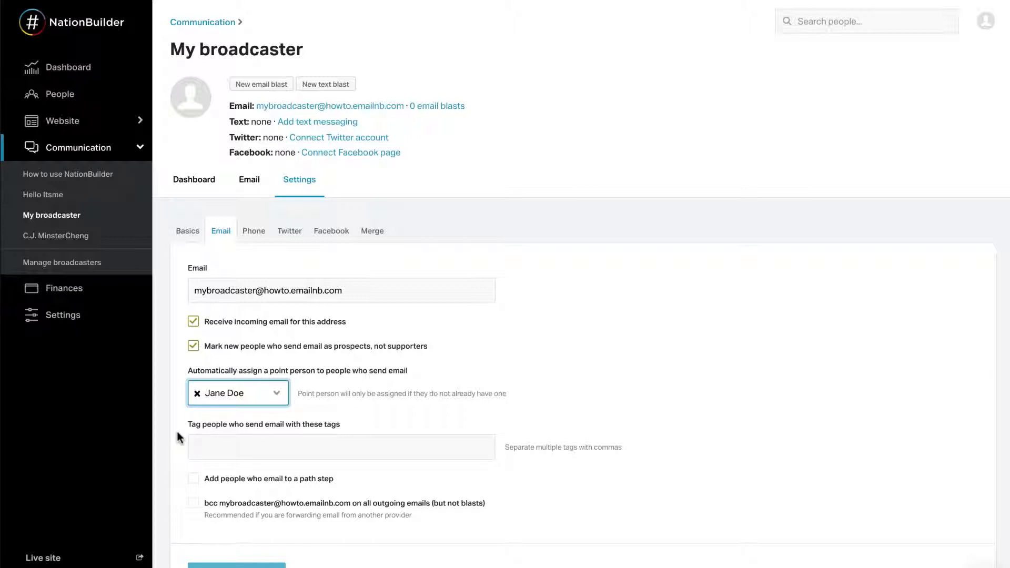
{"action": "left_click", "coordinate": [341, 448]}
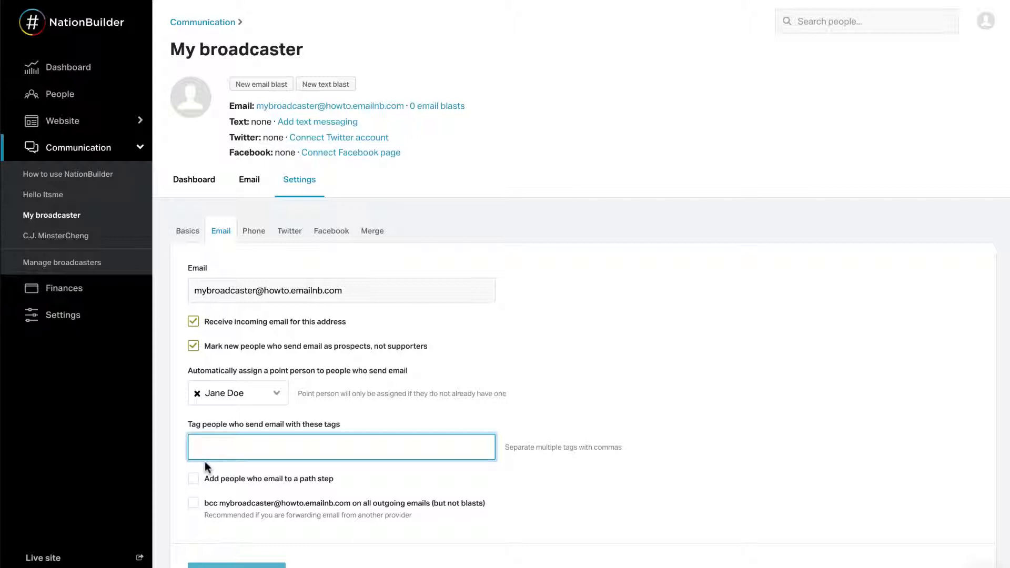
{"action": "mouse_move", "coordinate": [180, 474]}
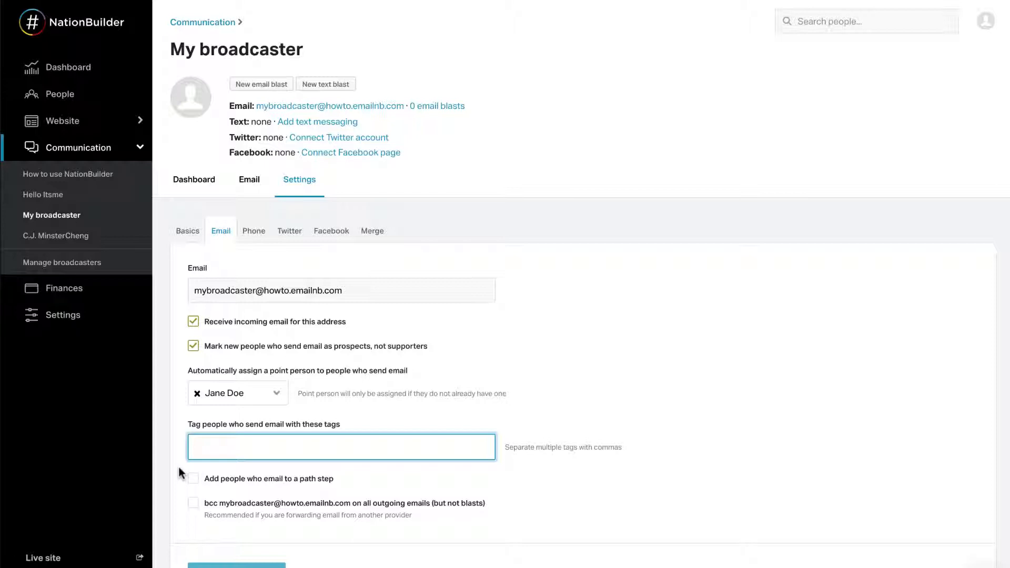
{"action": "mouse_move", "coordinate": [183, 471]}
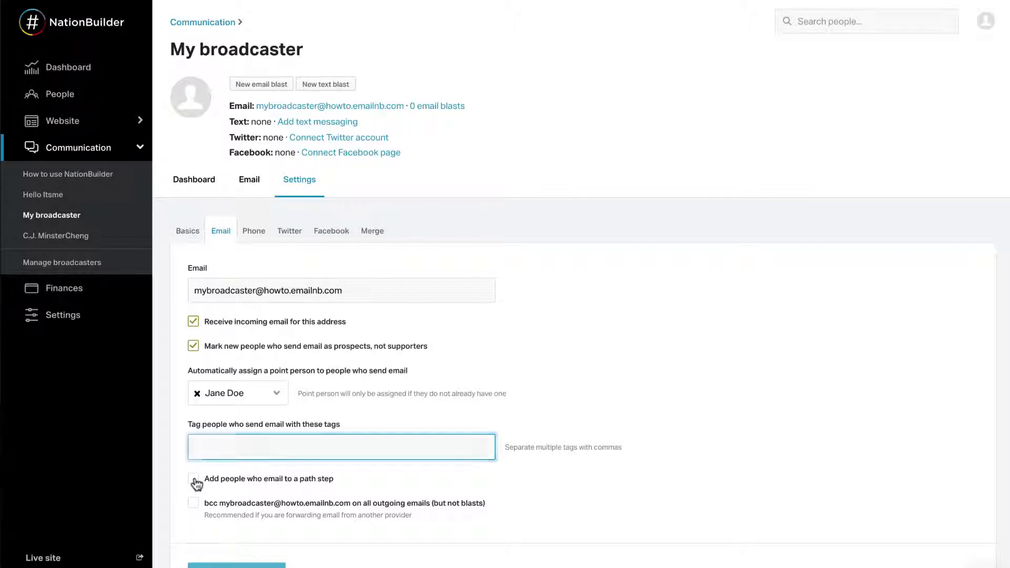
Step: Enable adding people who email to a path step and toggle the bcc option
{"action": "left_click", "coordinate": [193, 479]}
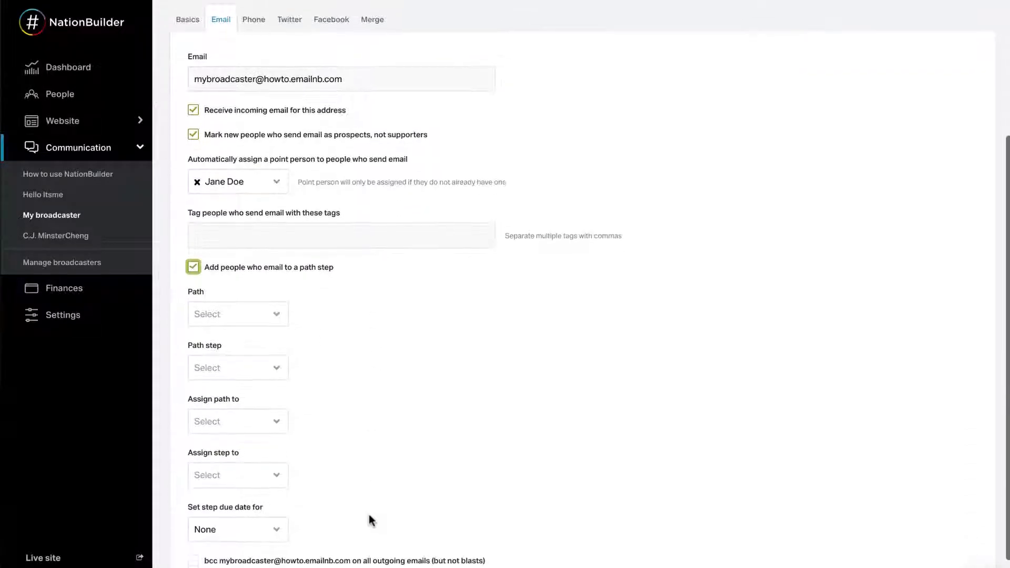
{"action": "scroll", "scroll_direction": "down", "scroll_amount": 3}
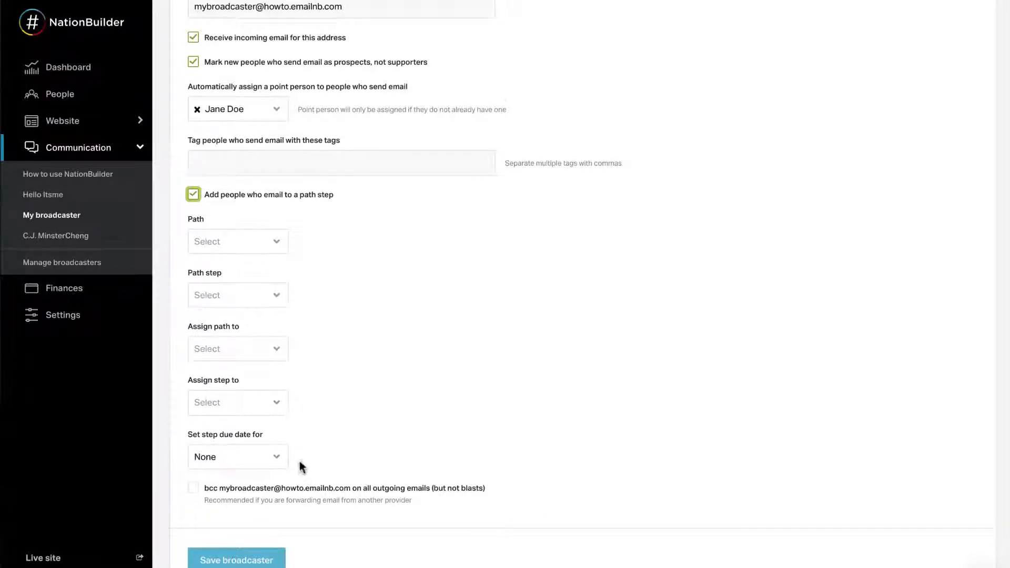
{"action": "scroll", "scroll_direction": "down", "scroll_amount": 3}
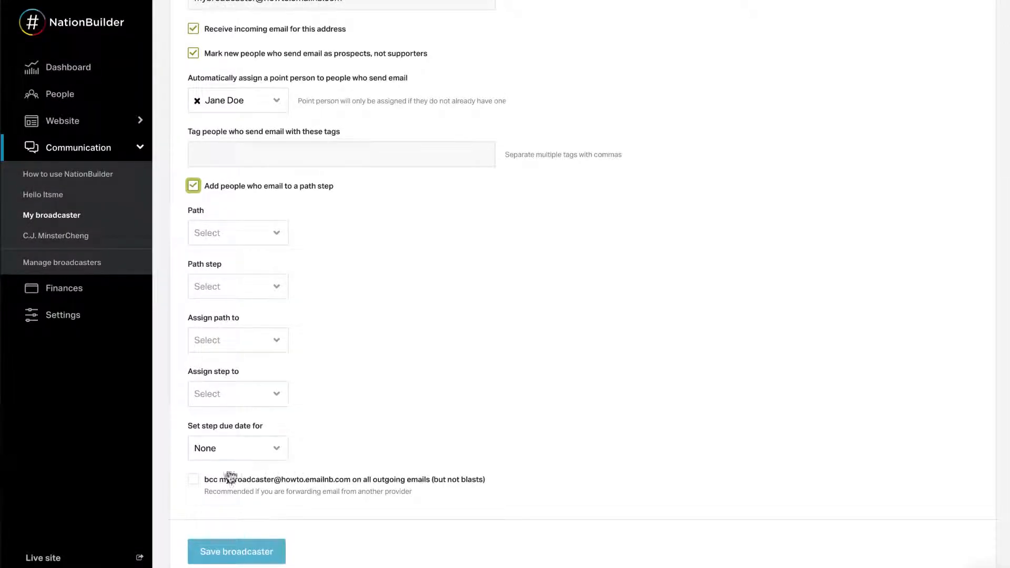
{"action": "left_click", "coordinate": [193, 479]}
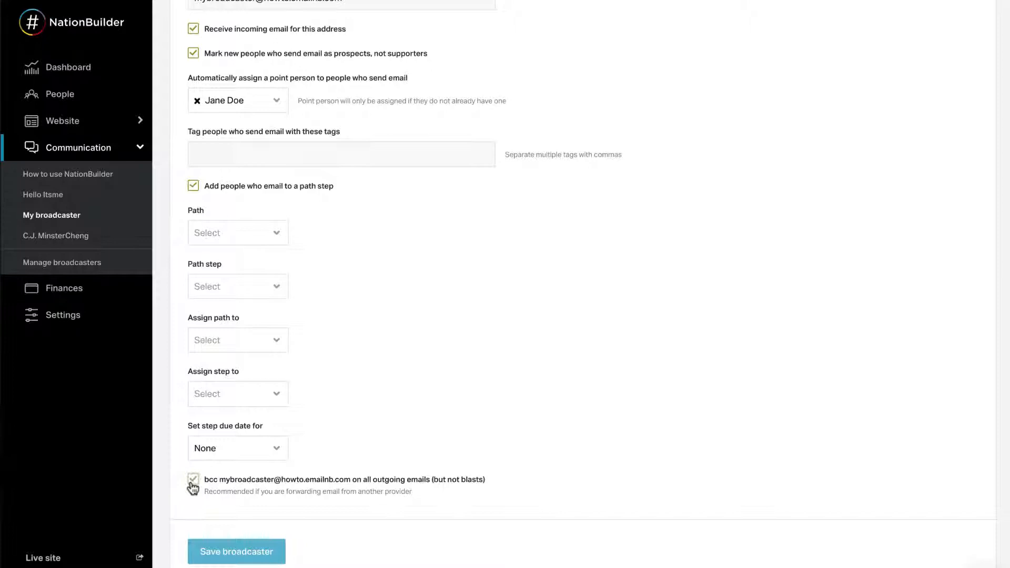
{"action": "left_click", "coordinate": [193, 480]}
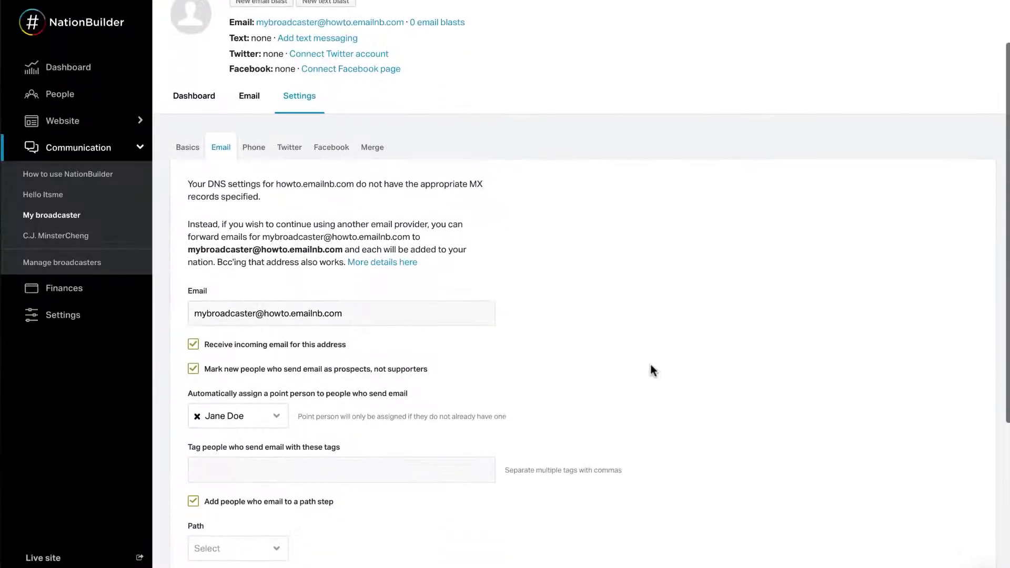
{"action": "scroll", "scroll_direction": "down", "scroll_amount": 3}
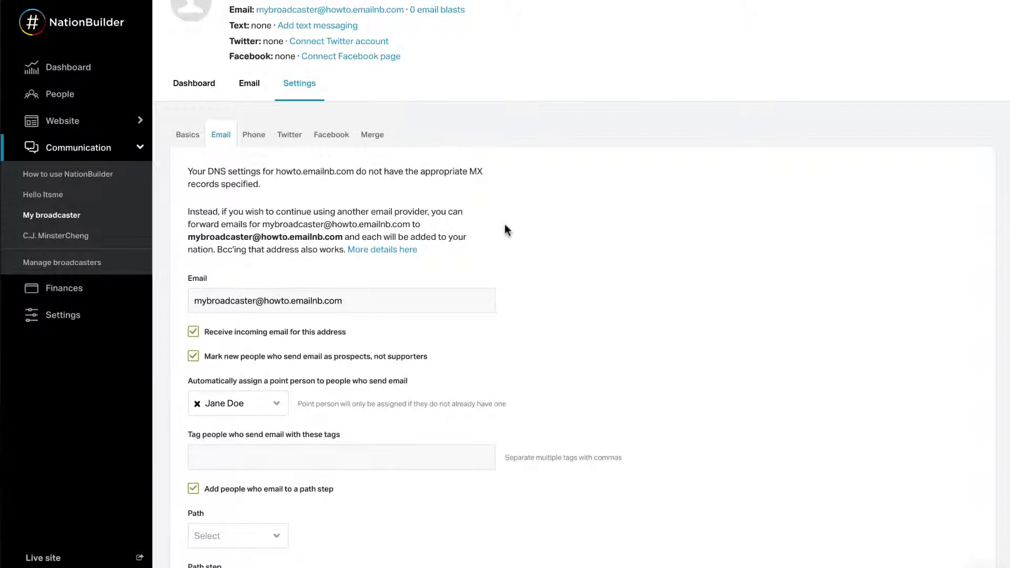
{"action": "mouse_move", "coordinate": [490, 217]}
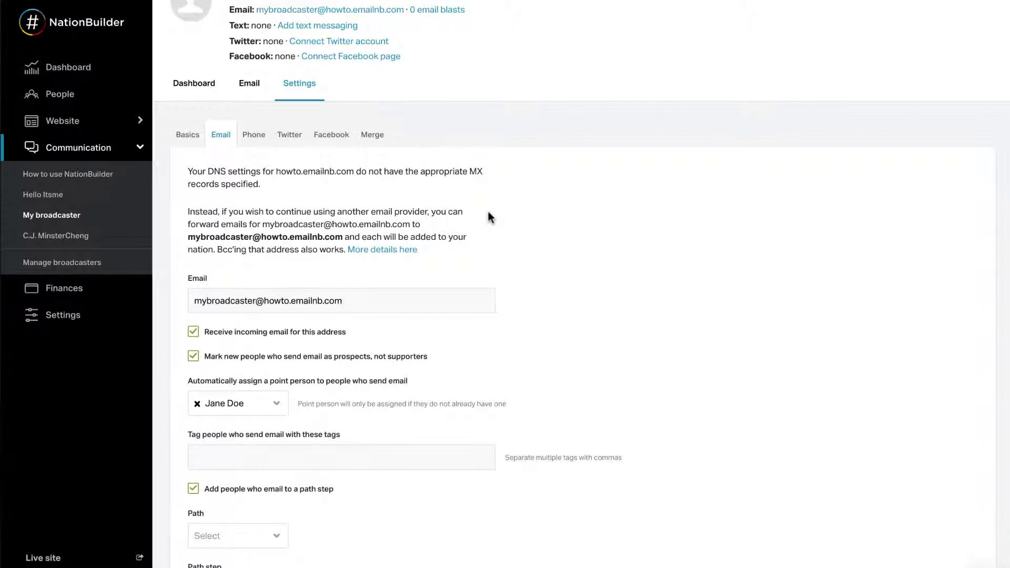
{"action": "mouse_move", "coordinate": [453, 198]}
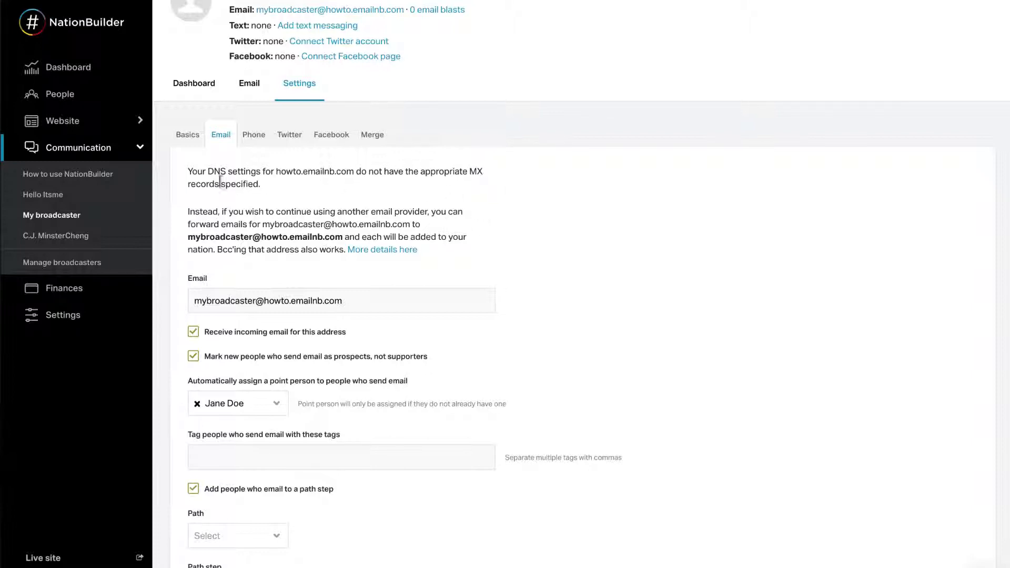
{"action": "mouse_move", "coordinate": [376, 199]}
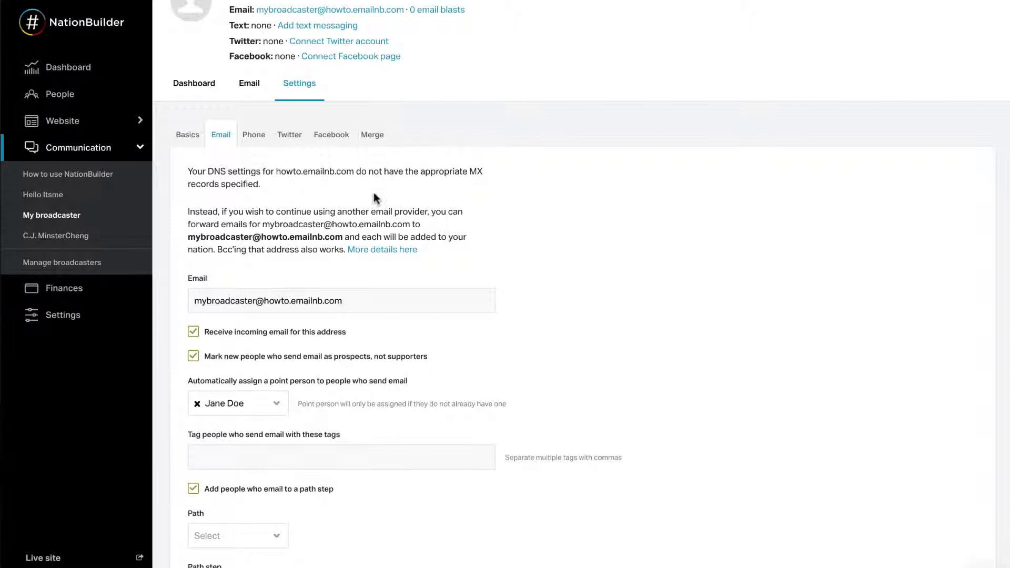
{"action": "mouse_move", "coordinate": [430, 192]}
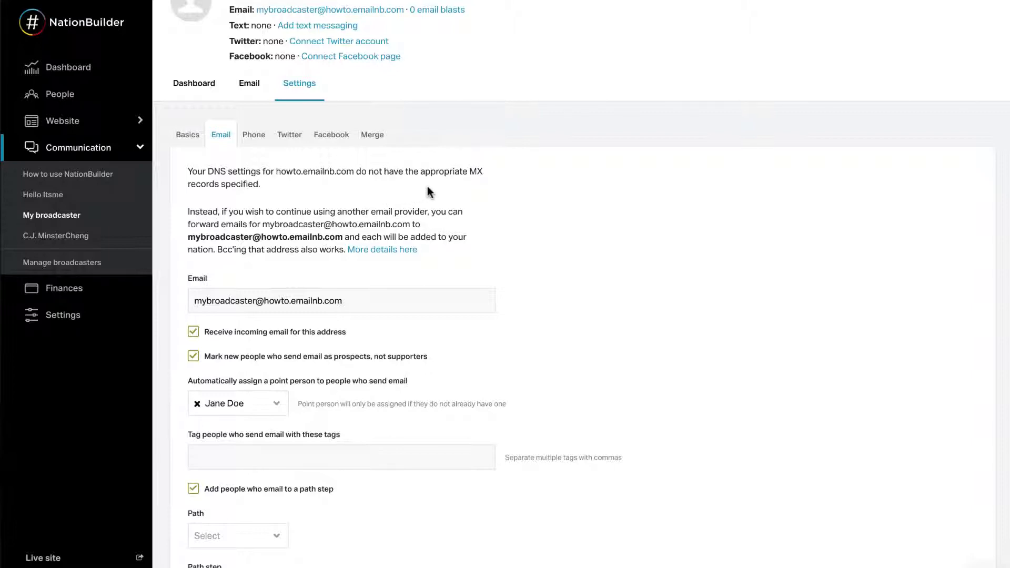
{"action": "scroll", "scroll_direction": "down", "scroll_amount": 3}
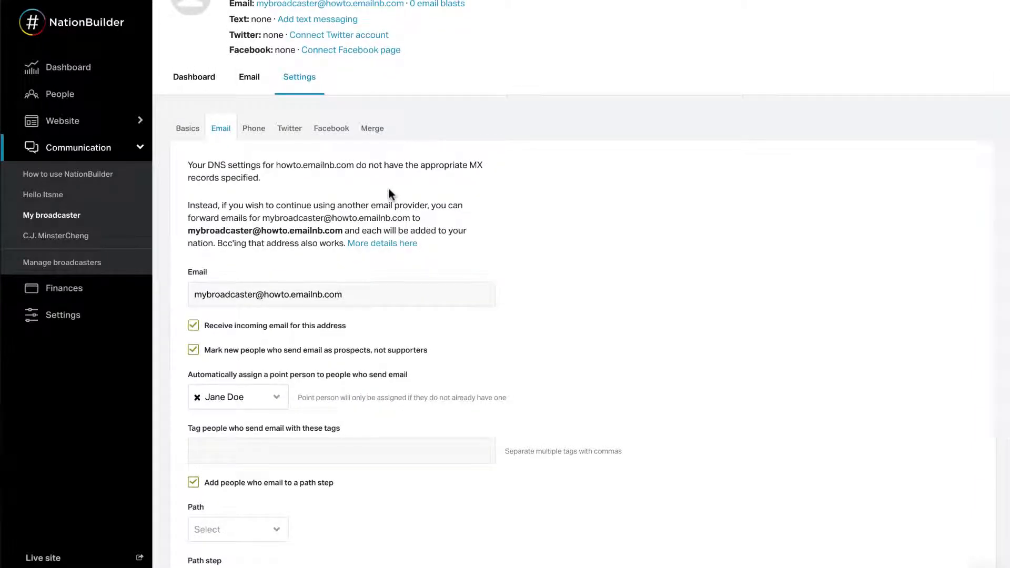
{"action": "mouse_move", "coordinate": [516, 221]}
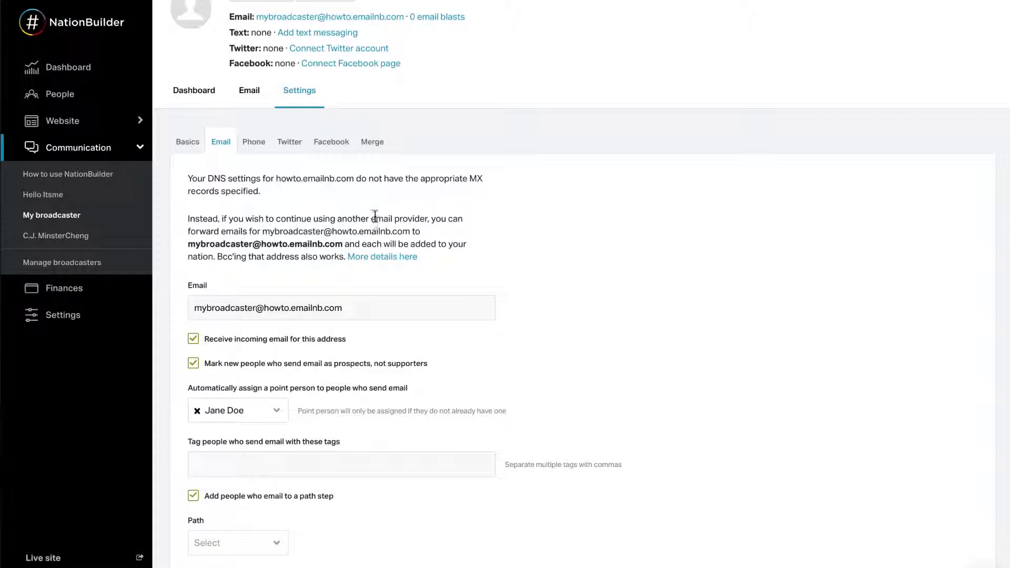
{"action": "mouse_move", "coordinate": [373, 207]}
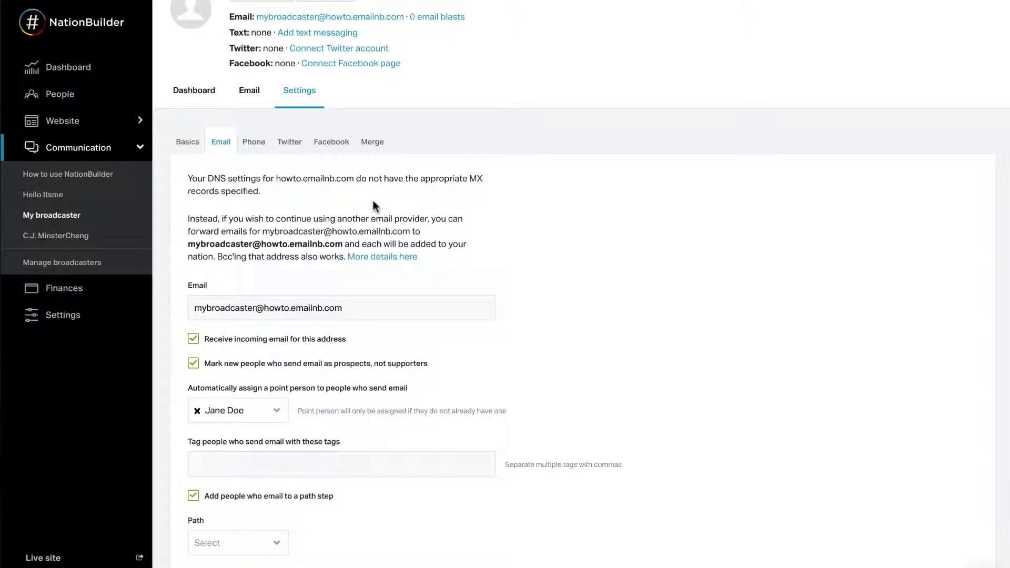